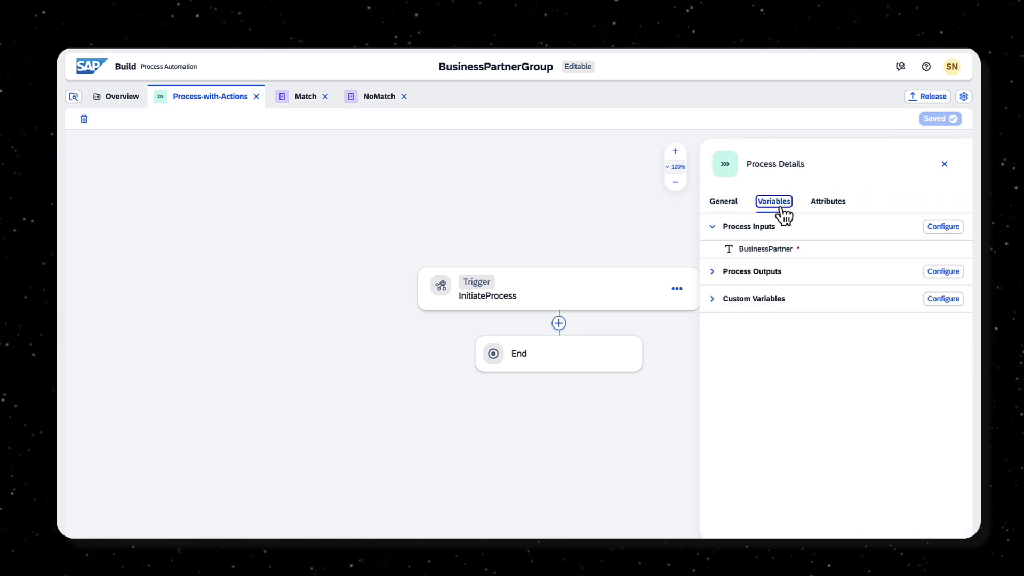
Step: Add a business partner retrieval action right after the InitiateProcess trigger
{"action": "left_click", "coordinate": [557, 323]}
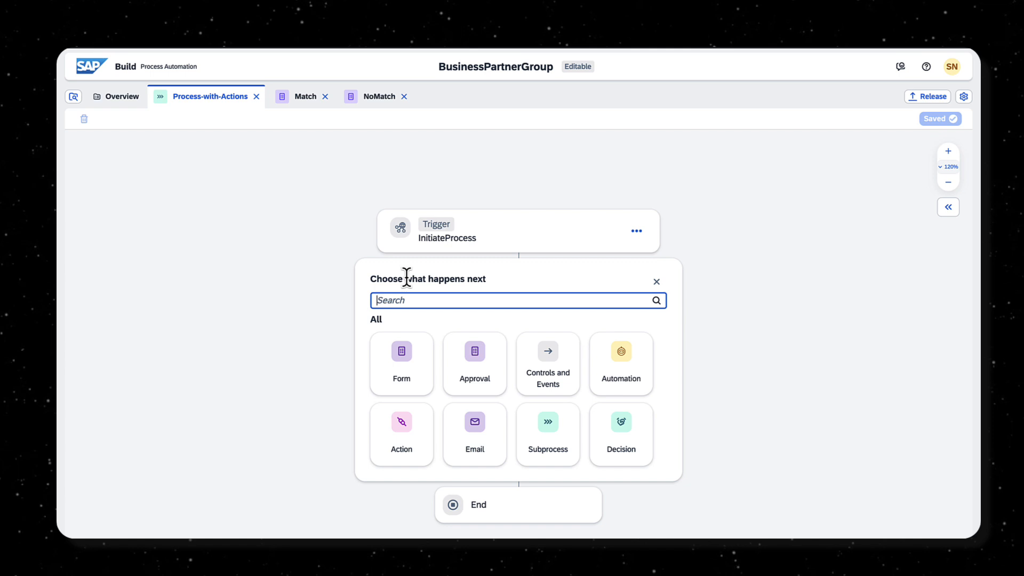
{"action": "left_click", "coordinate": [474, 364]}
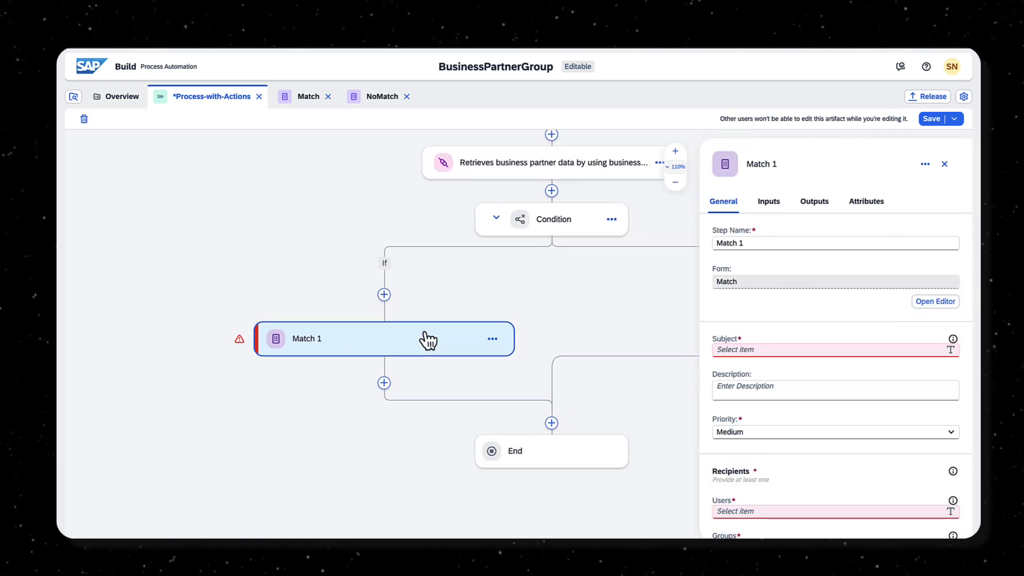